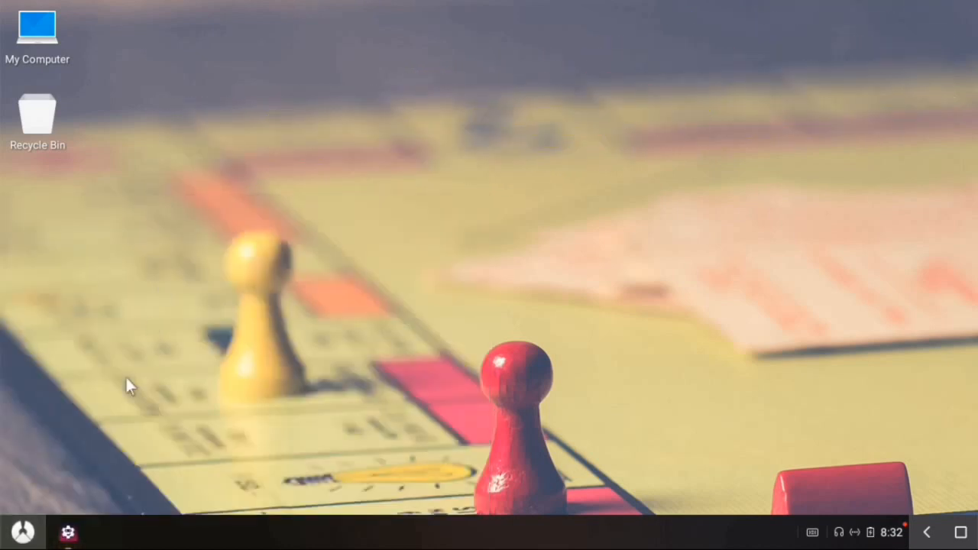
mouse_move(136, 457)
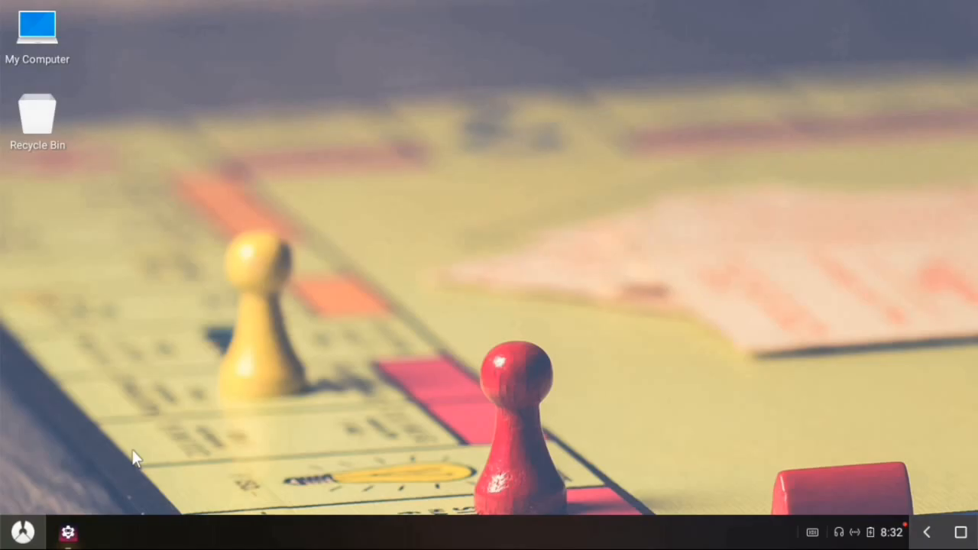
- Launch the GFX Tool booster from the taskbar and allow its photos, media and files access
left_click(67, 532)
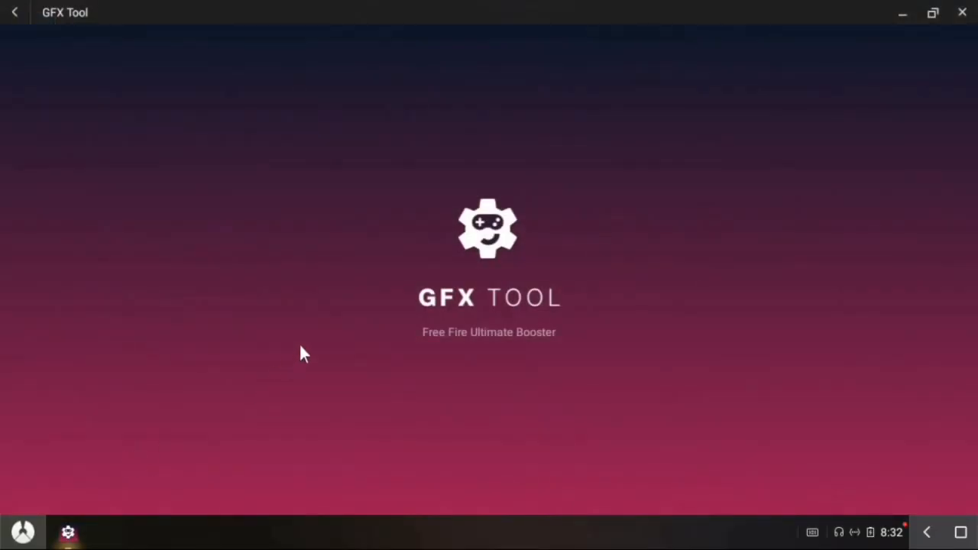
mouse_move(598, 247)
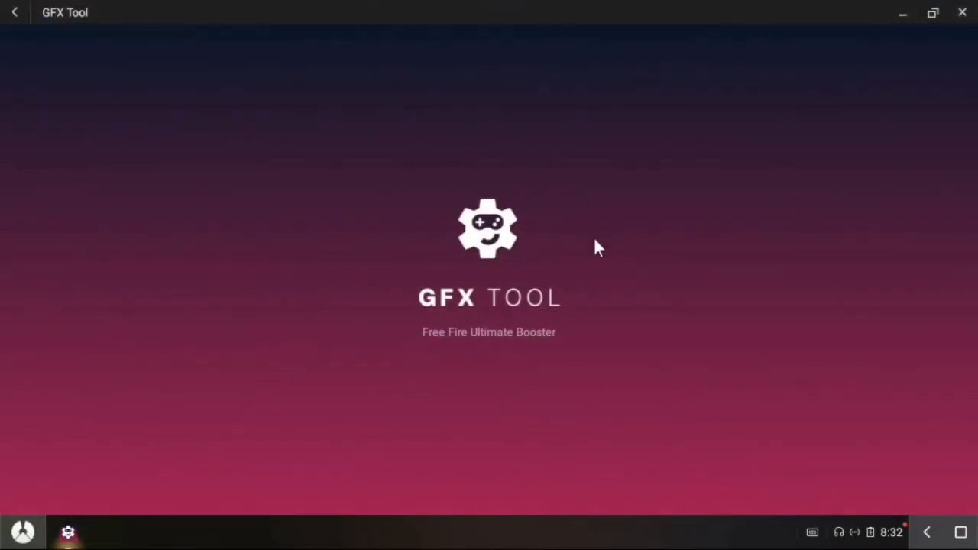
mouse_move(748, 343)
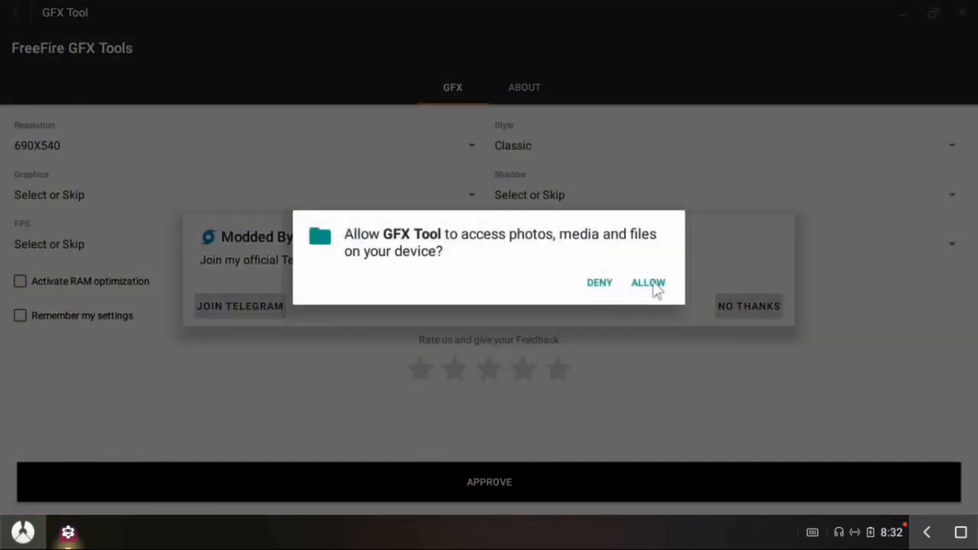
left_click(647, 283)
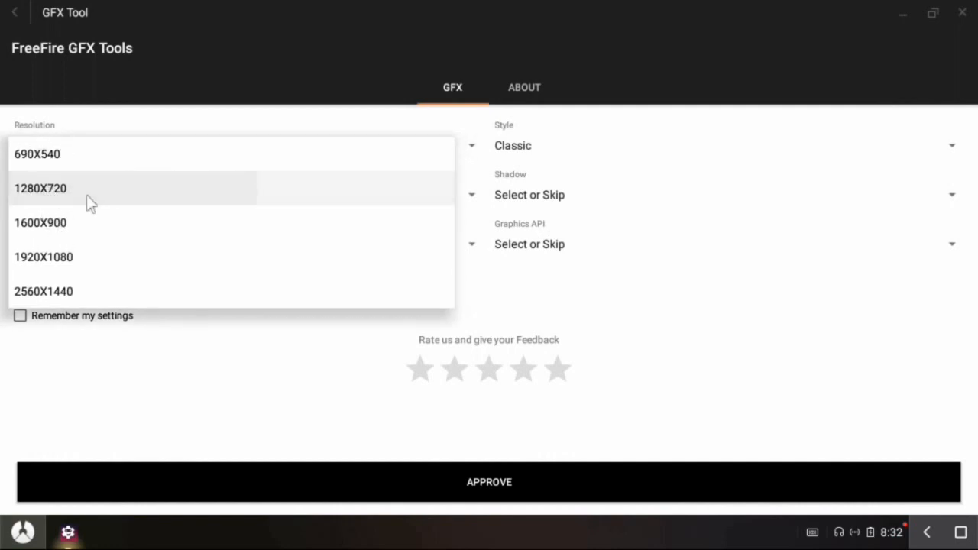
- Pick 1280X720, Colorful and So Smooth, and tick RAM optimization and Remember my settings
left_click(41, 188)
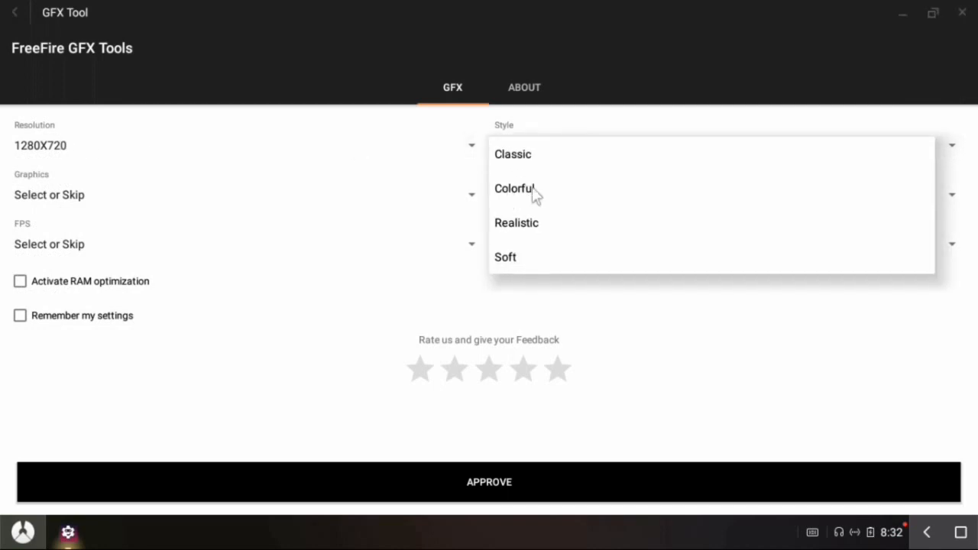
left_click(514, 188)
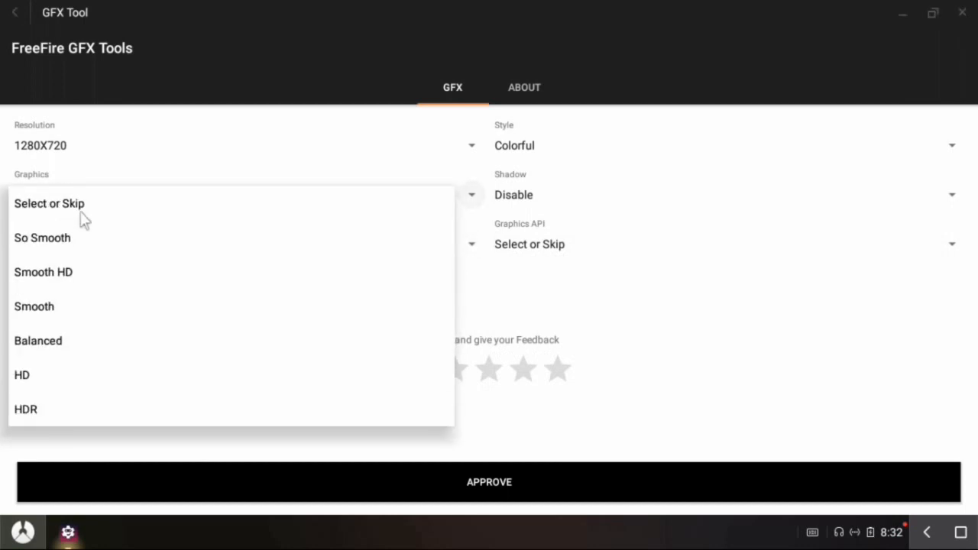
left_click(42, 238)
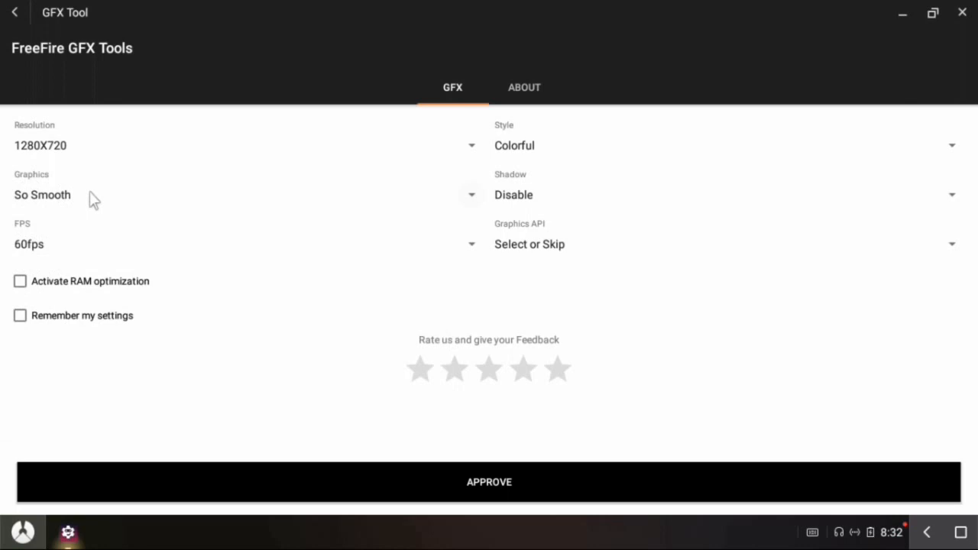
left_click(19, 281)
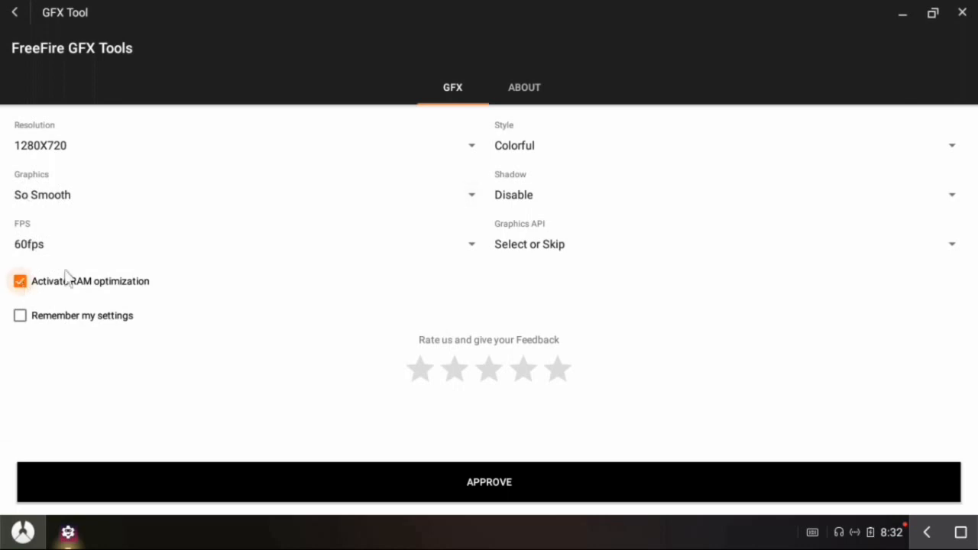
left_click(20, 315)
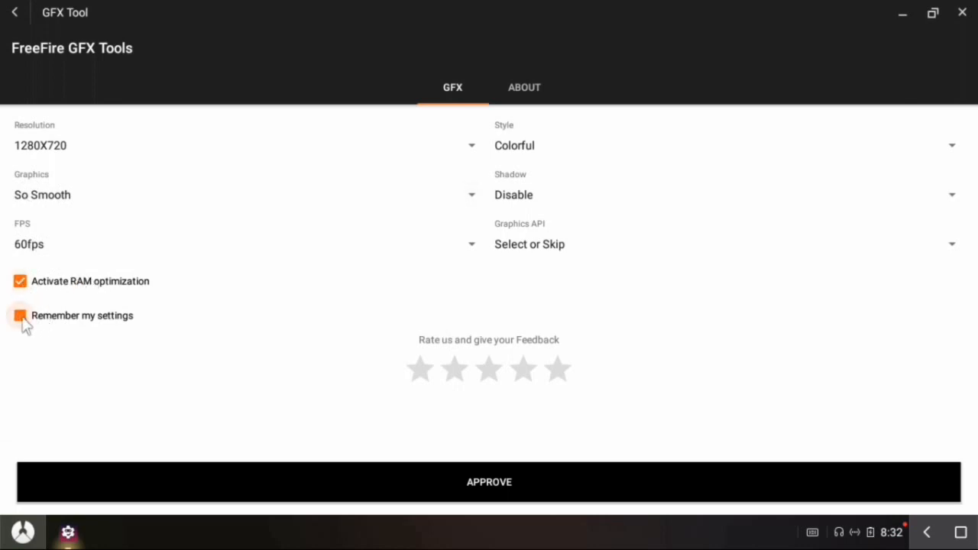
left_click(20, 315)
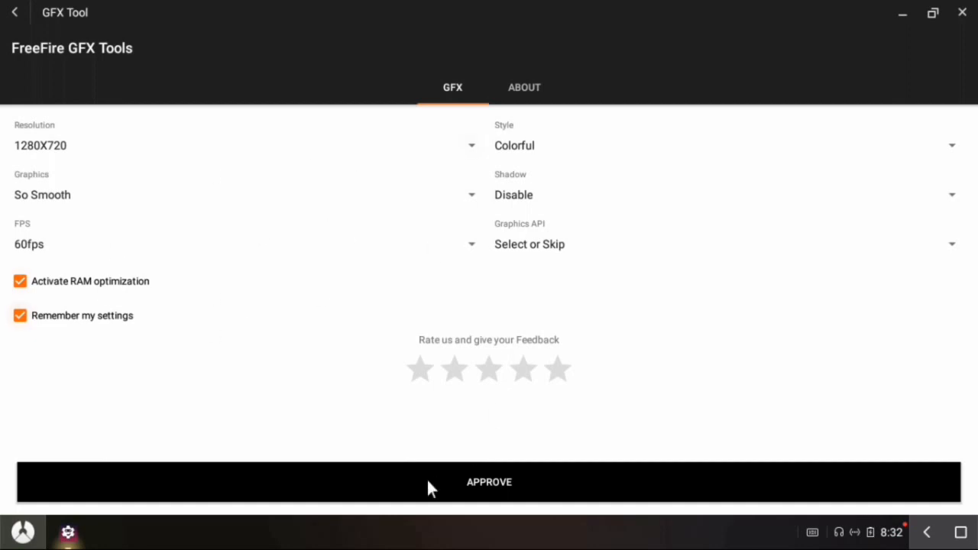
- Approve the GFX settings and open Free Fire from the tool
left_click(488, 481)
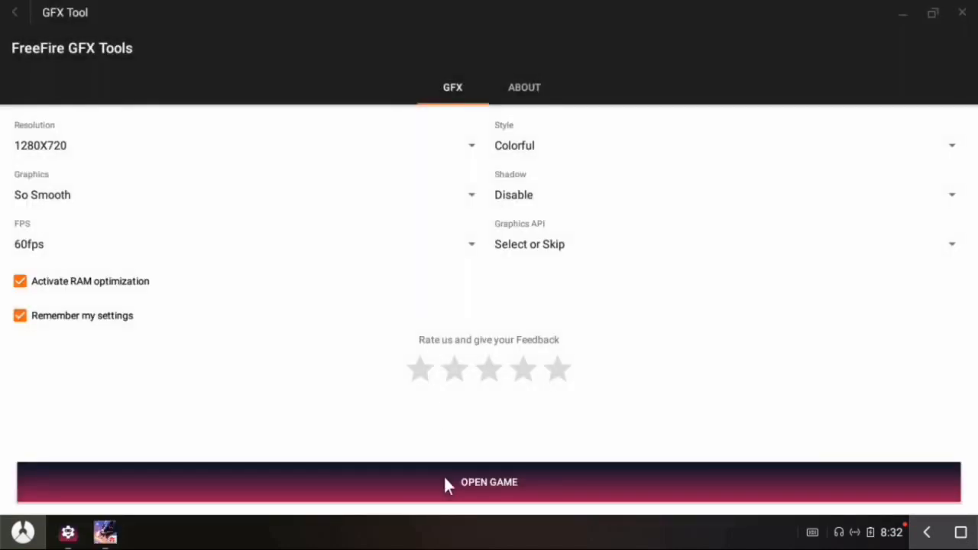
left_click(489, 482)
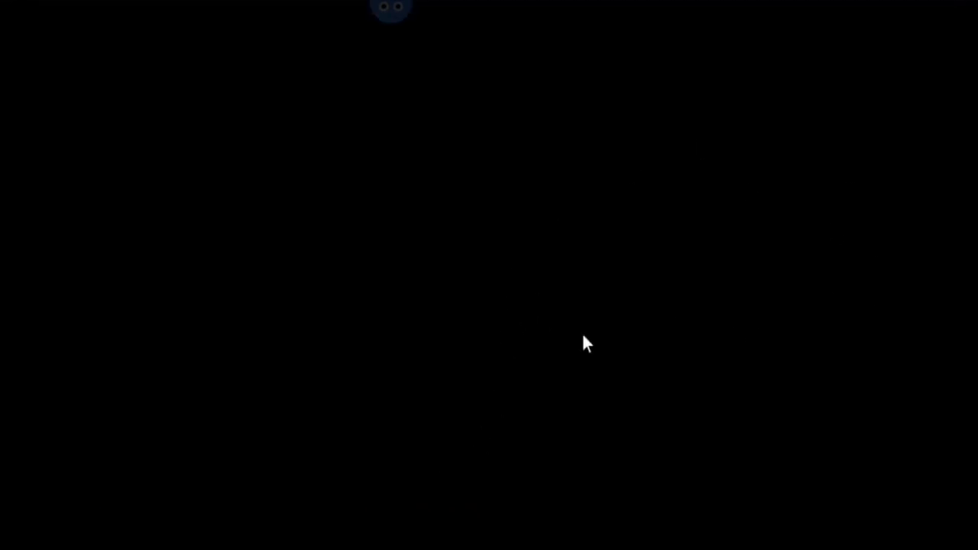
mouse_move(864, 87)
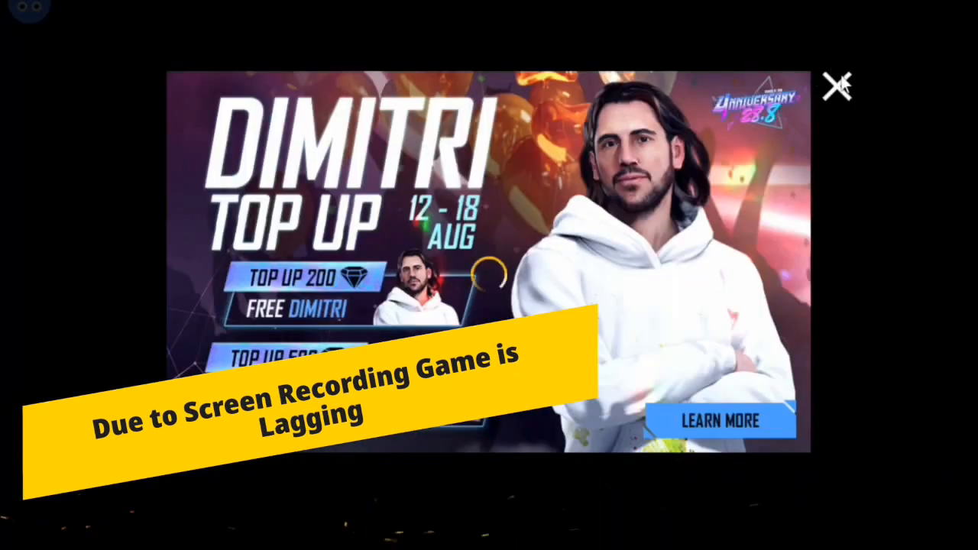
- Close the Dimitri Top Up promo, reject Rocky vai's team invite, and exit Missions
left_click(837, 84)
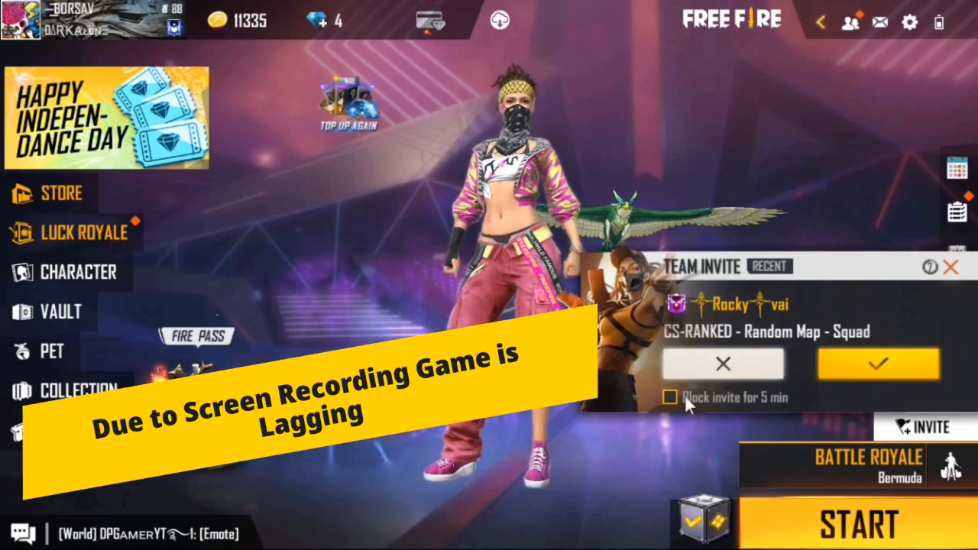
left_click(723, 364)
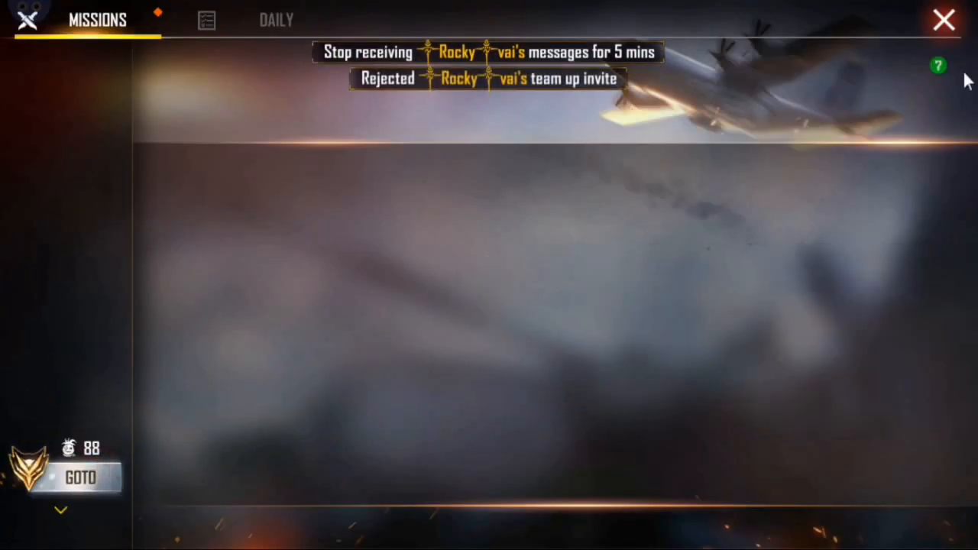
left_click(943, 19)
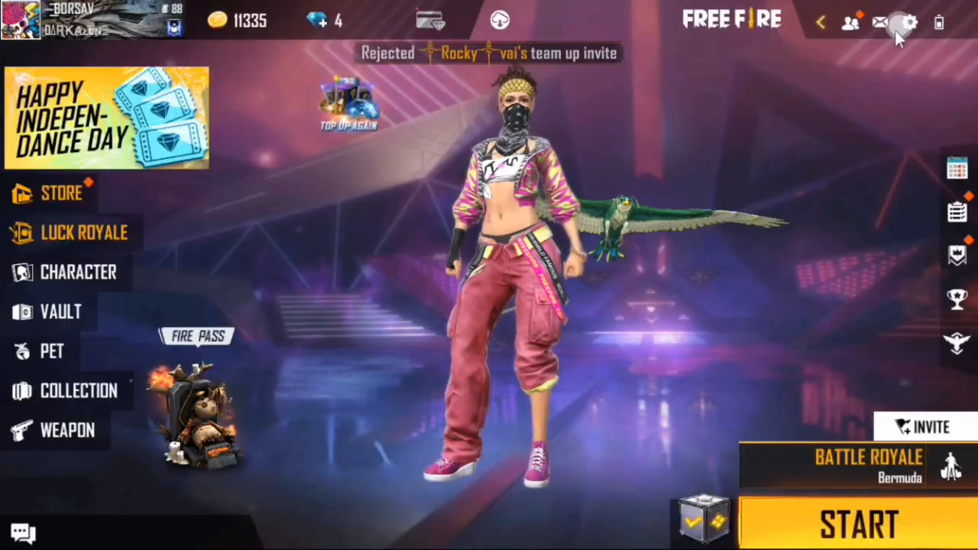
- Switch Display graphics to Smooth with High FPS on High, then close Settings
left_click(909, 21)
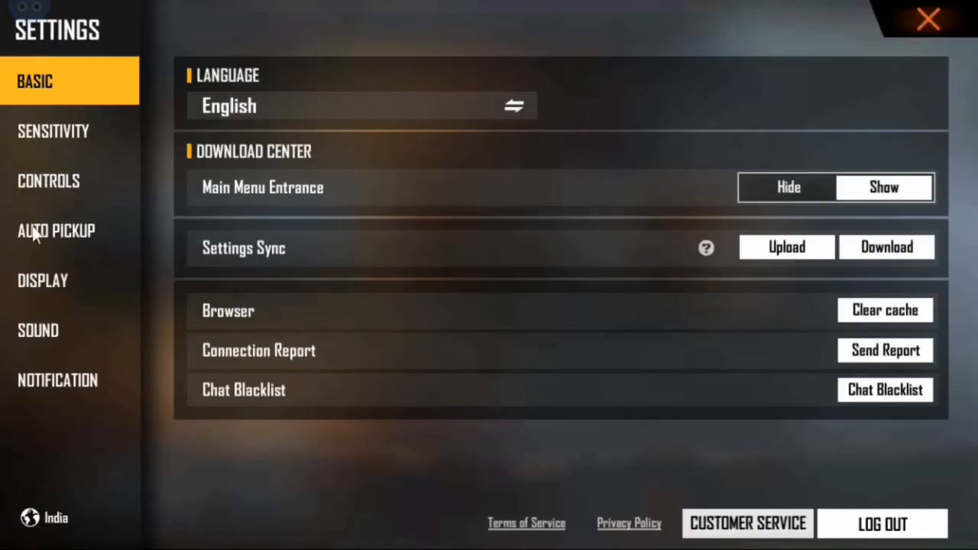
left_click(43, 281)
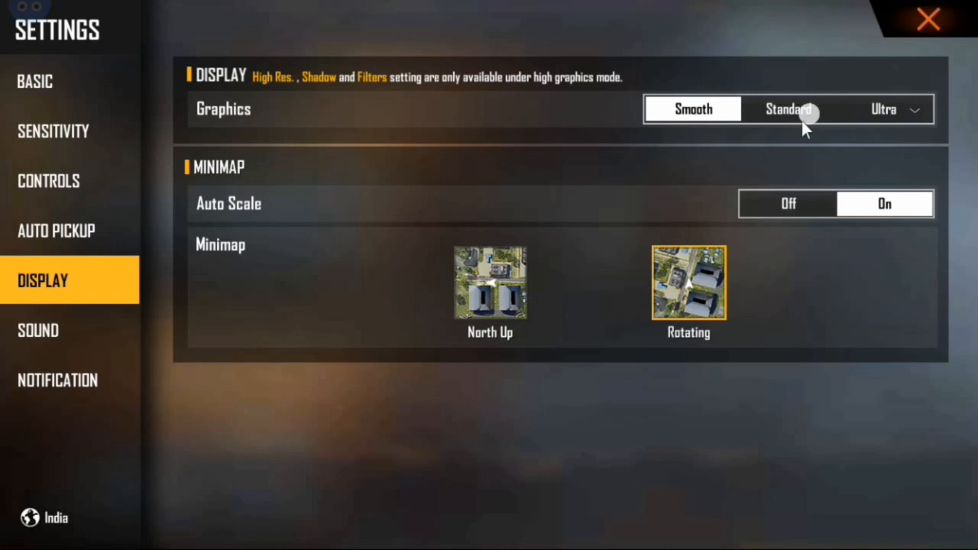
left_click(691, 108)
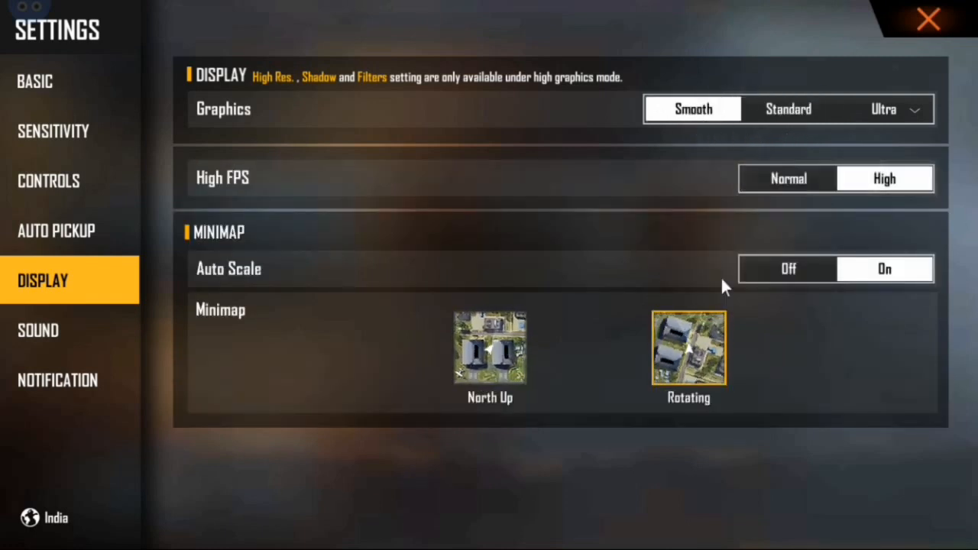
left_click(928, 19)
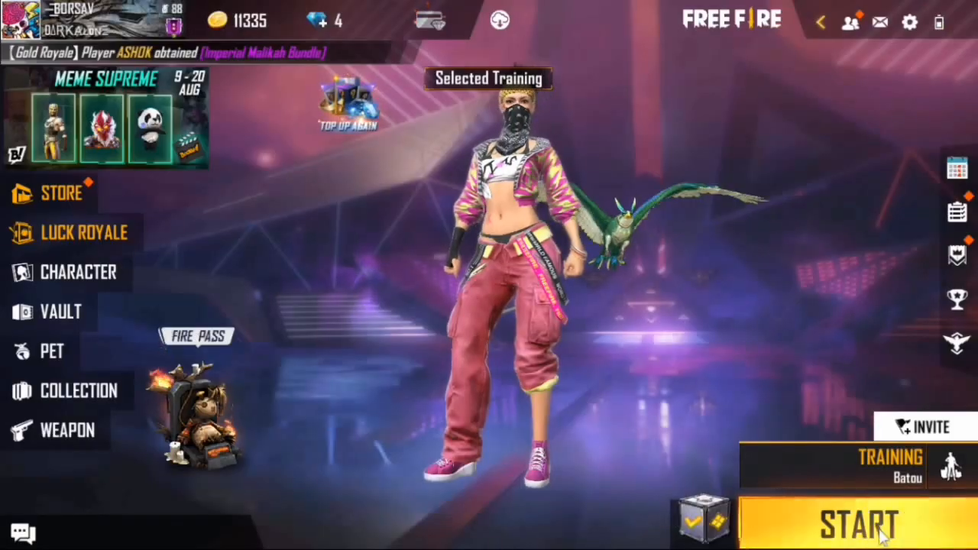
- Start the Training match on Batou and wait on the loading screen
left_click(858, 523)
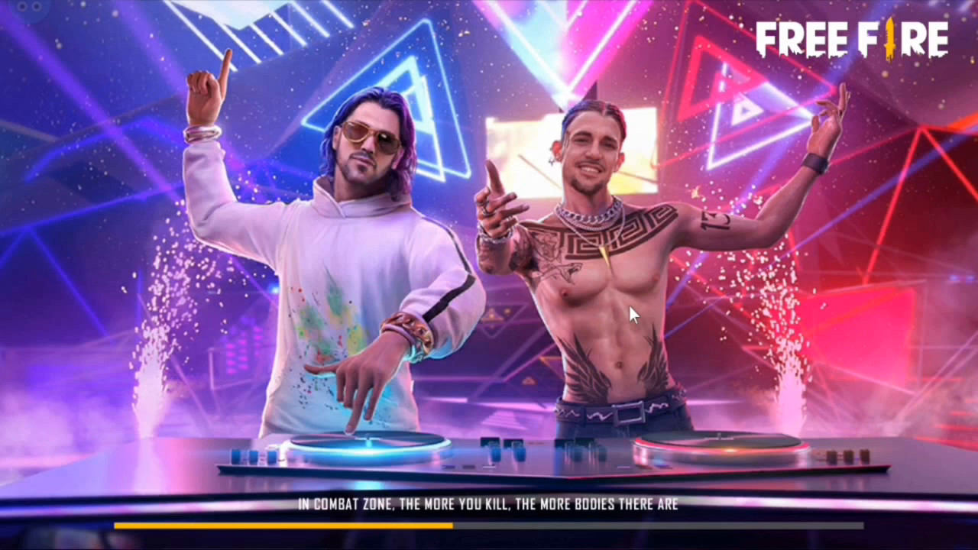
mouse_move(611, 260)
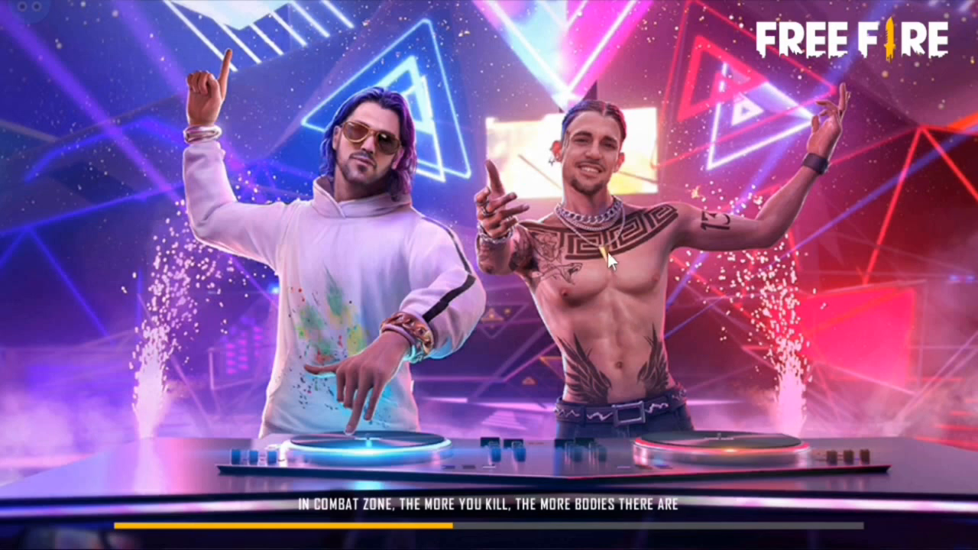
mouse_move(579, 298)
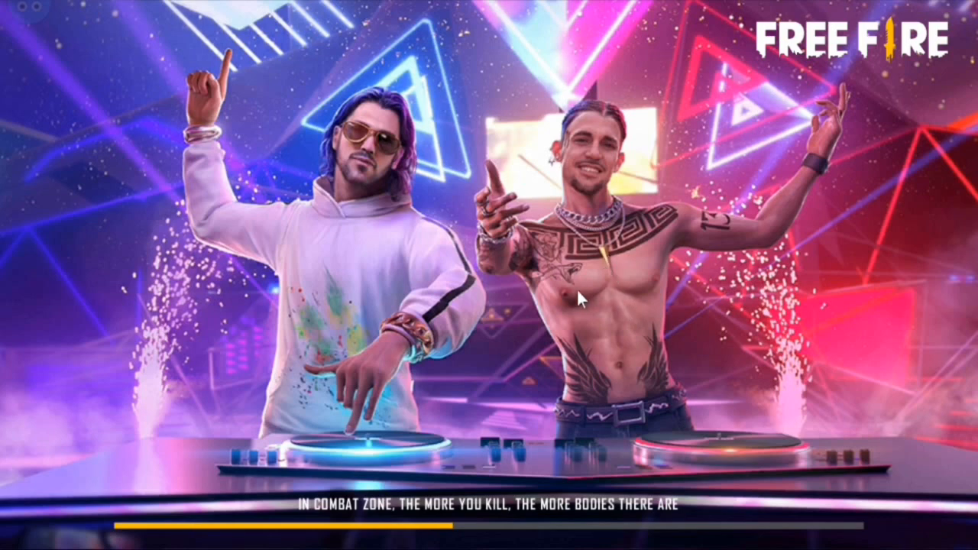